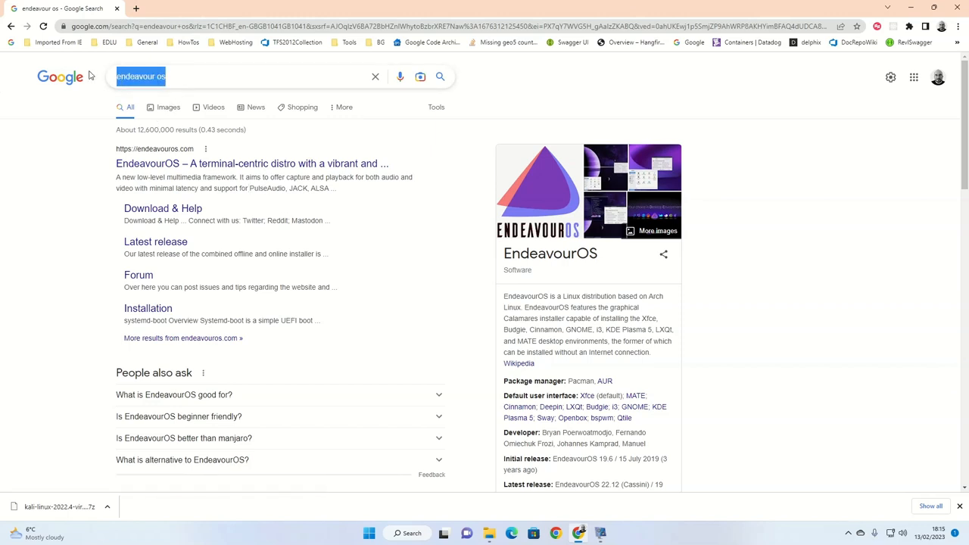
mouse_move(161, 149)
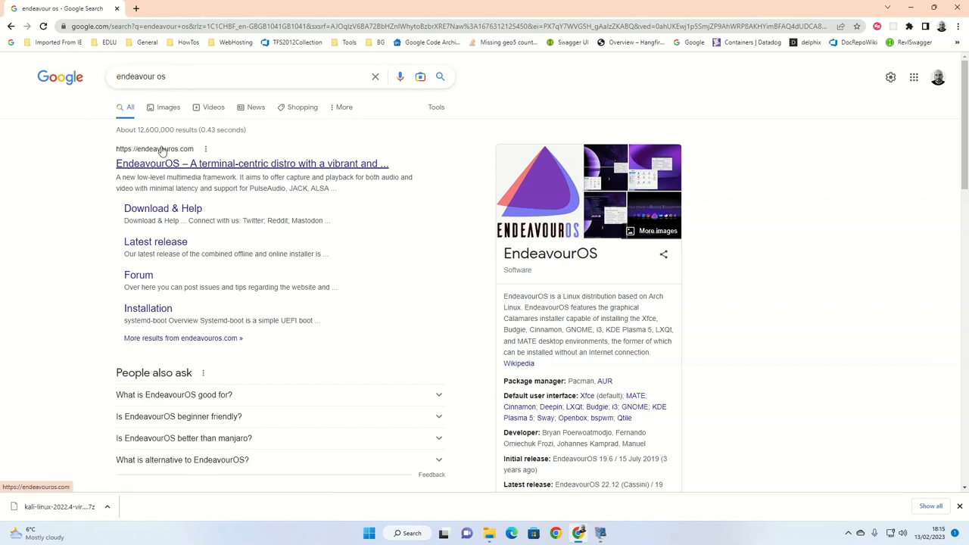
- Open the endeavouros.com result from the Google search and reach its Download & Help page
click(252, 163)
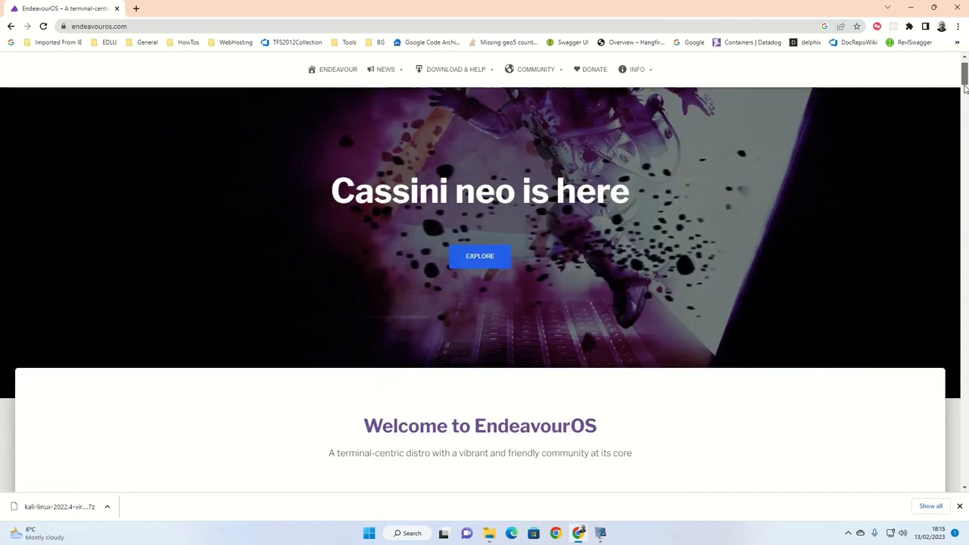
scroll(down, 3)
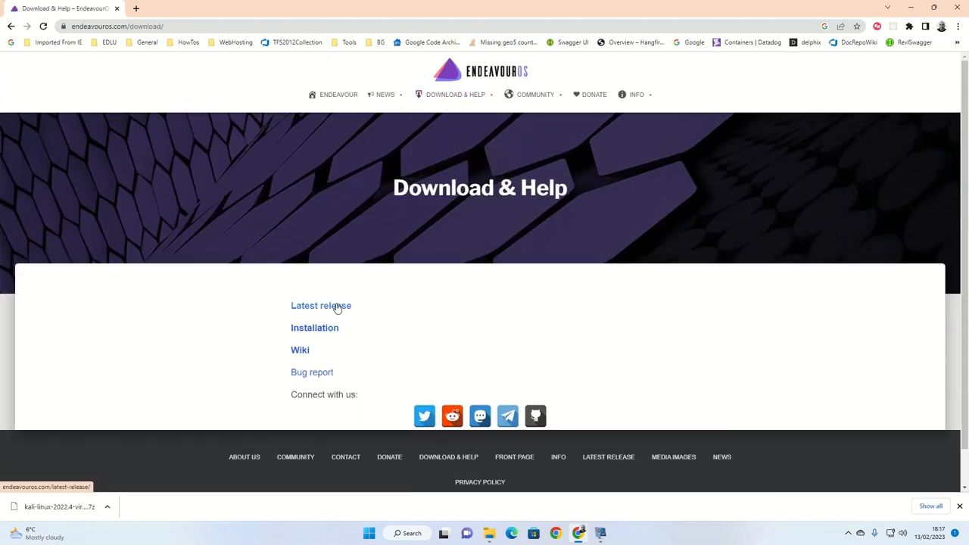
- From the latest release page, download the Cassini neo 22.12 ISO via the Freedif Germany mirror
click(320, 305)
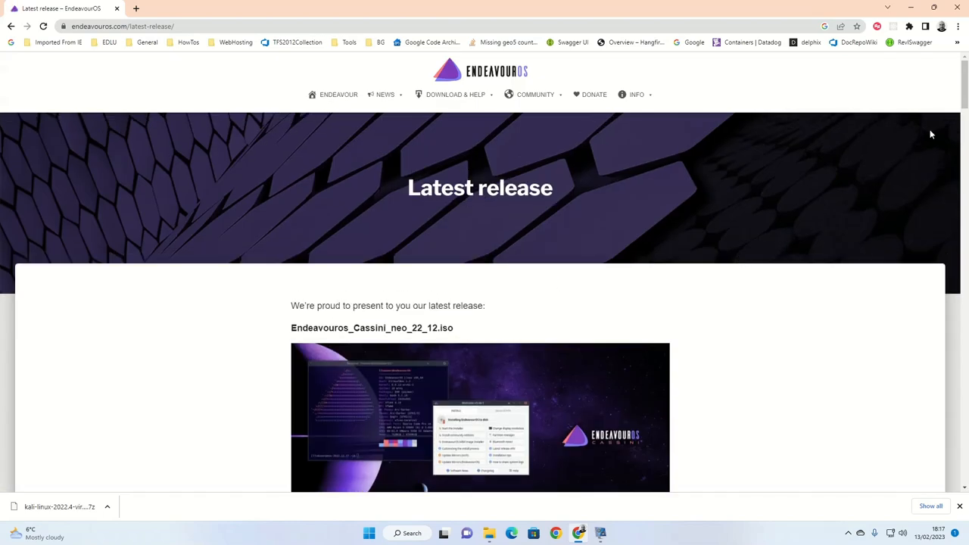
scroll(down, 3)
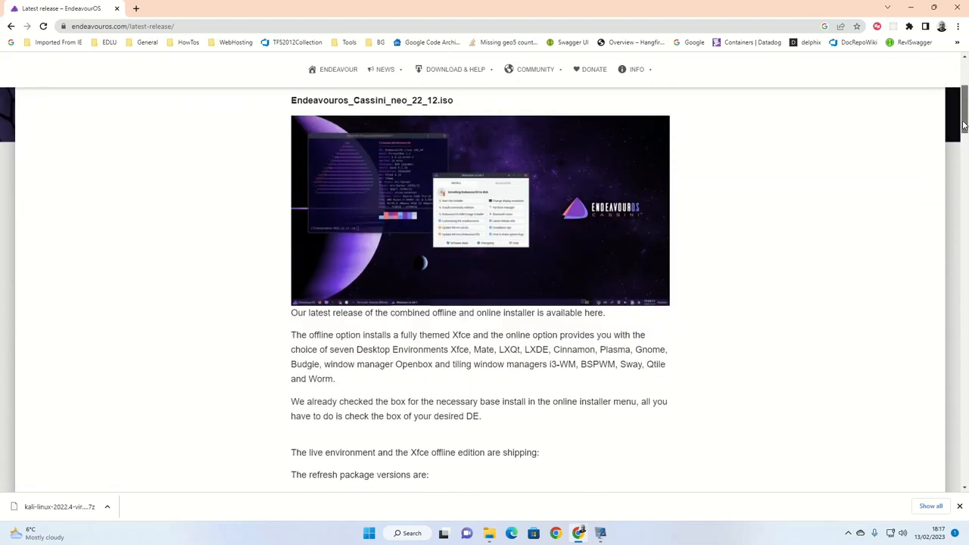
scroll(down, 3)
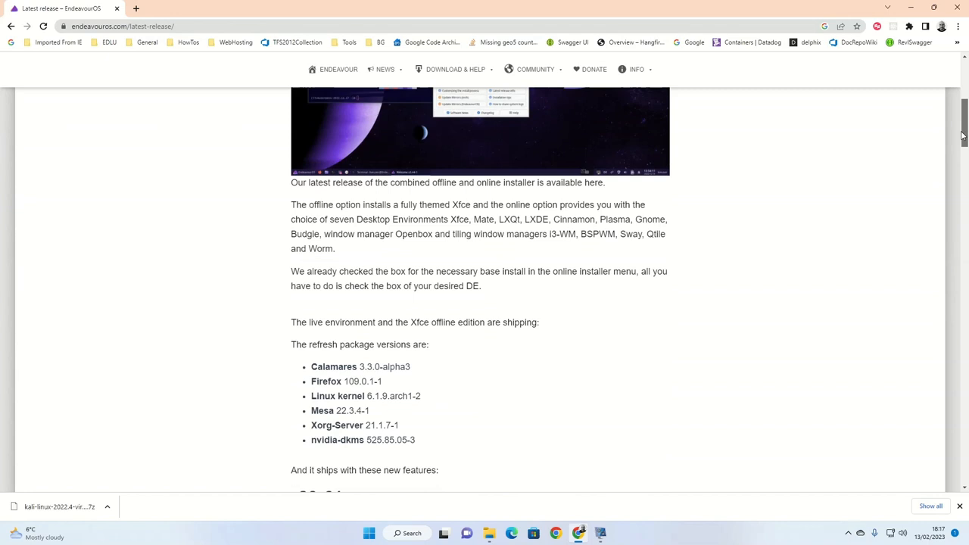
scroll(down, 3)
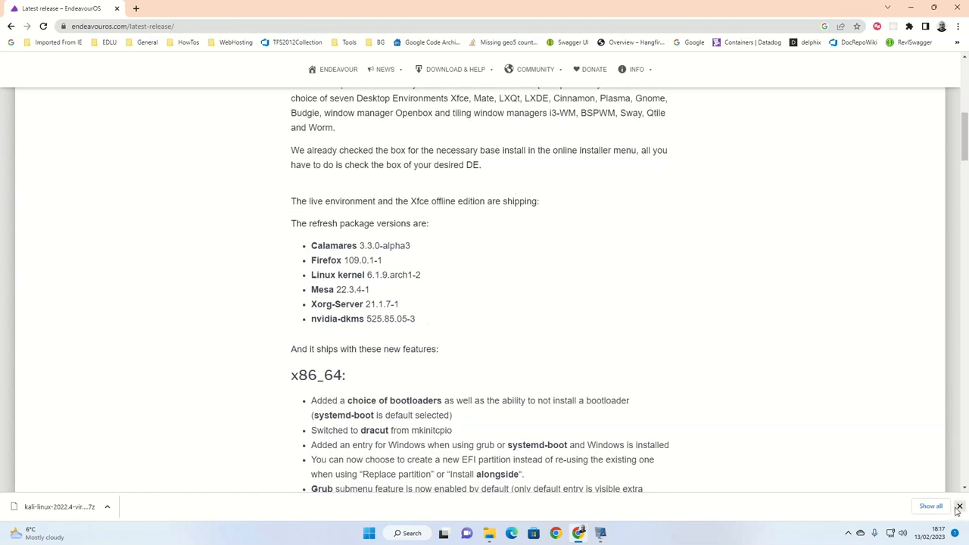
scroll(down, 3)
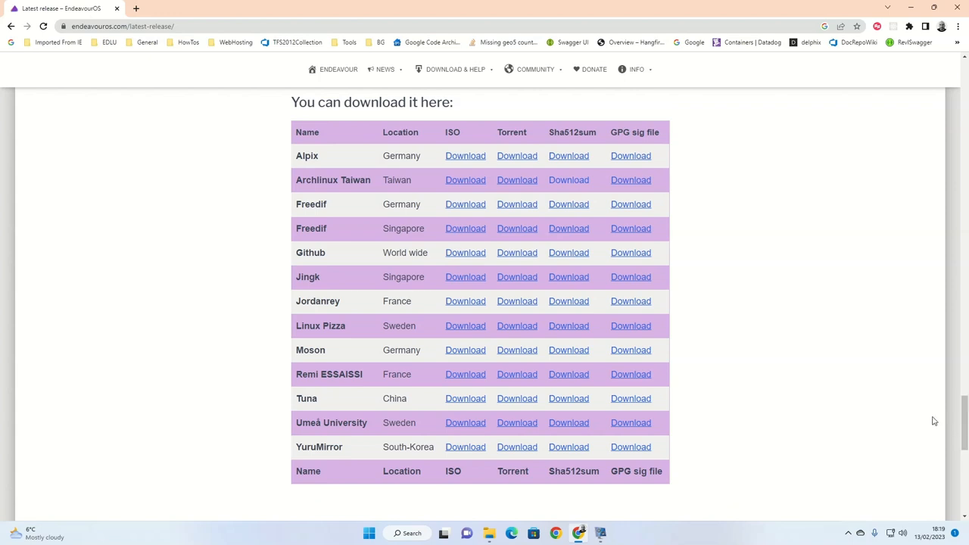
mouse_move(855, 402)
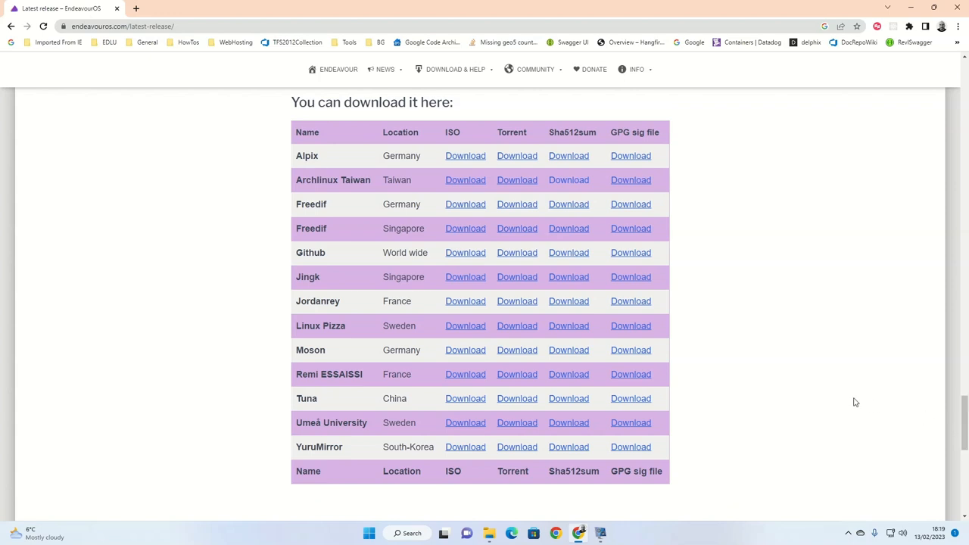
click(466, 204)
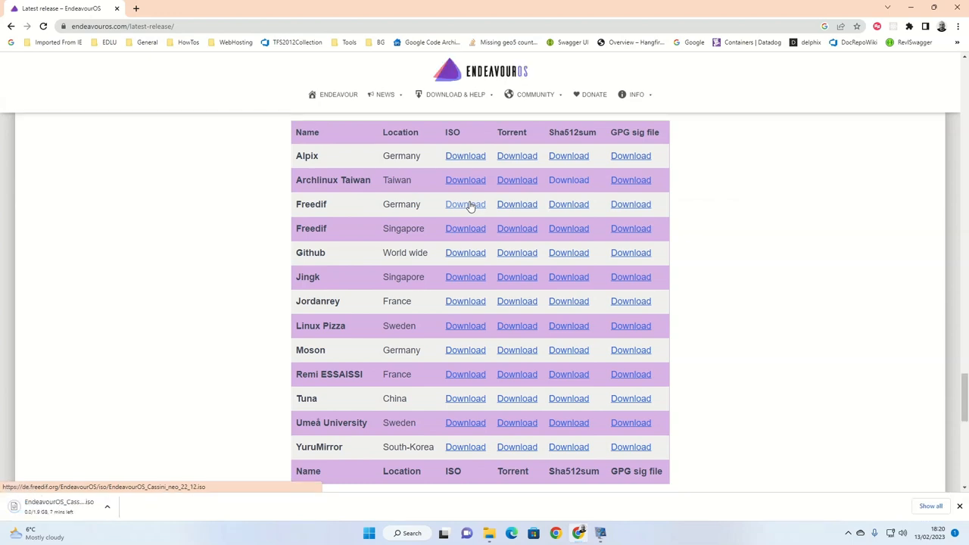
click(464, 204)
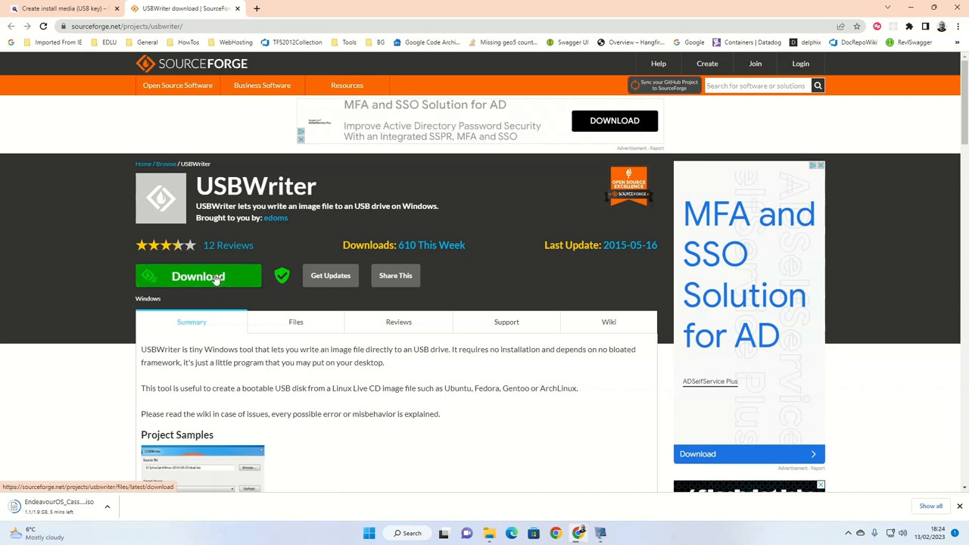
- Download USBWriter from its SourceForge project page
click(197, 276)
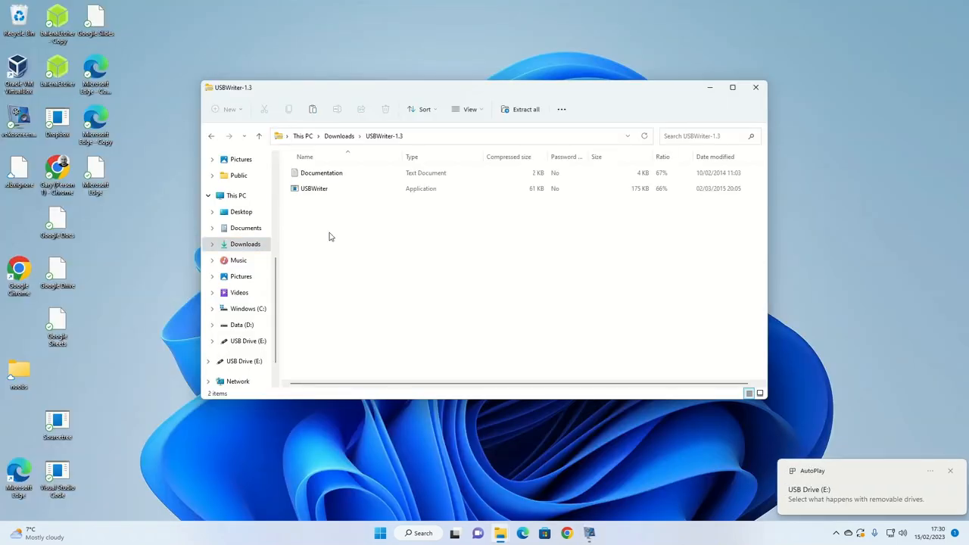
- Run USBWriter directly from the USBWriter-1.3 zip without extracting it
double_click(314, 188)
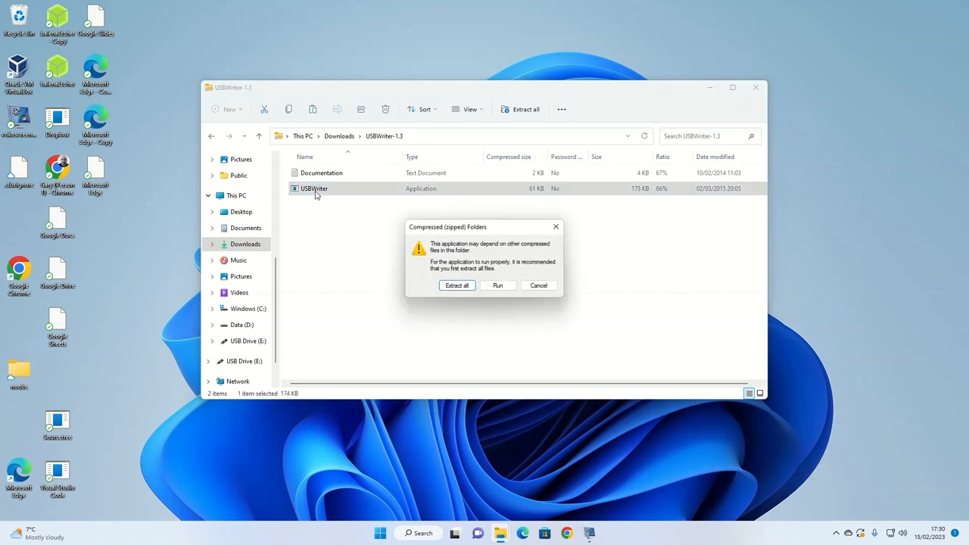
click(538, 285)
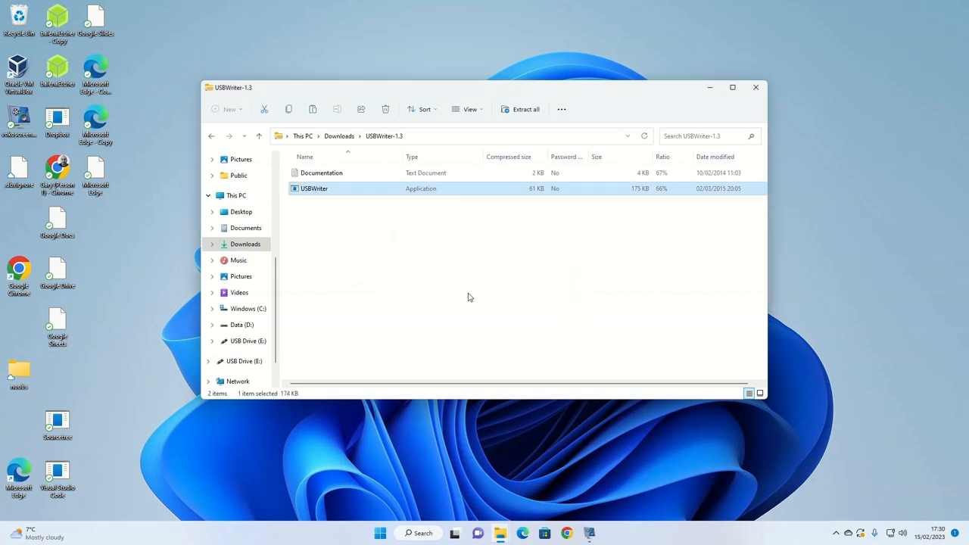
double_click(314, 188)
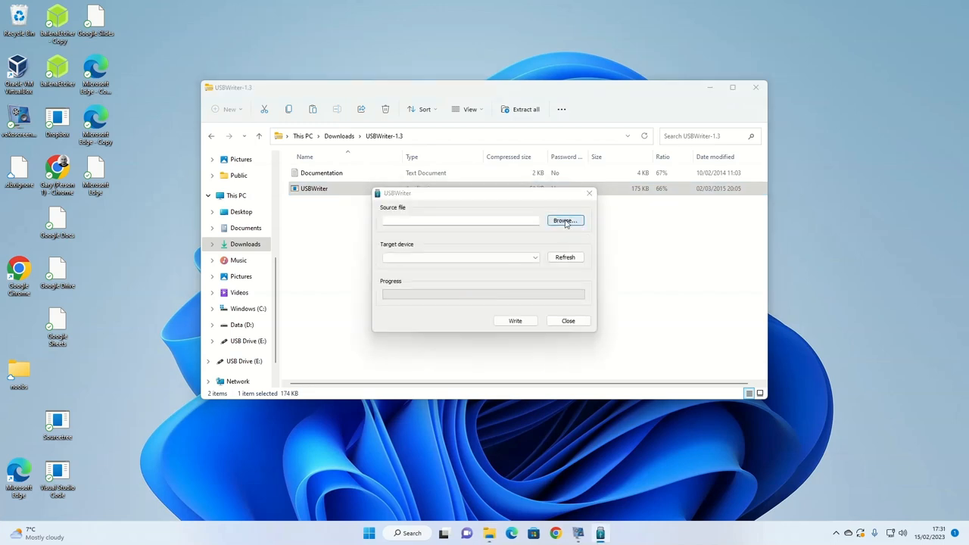
- In USBWriter, choose the EndeavourOS_Cassini_neo_22_12 ISO as source and the 3.8 GB E: drive as target
click(565, 221)
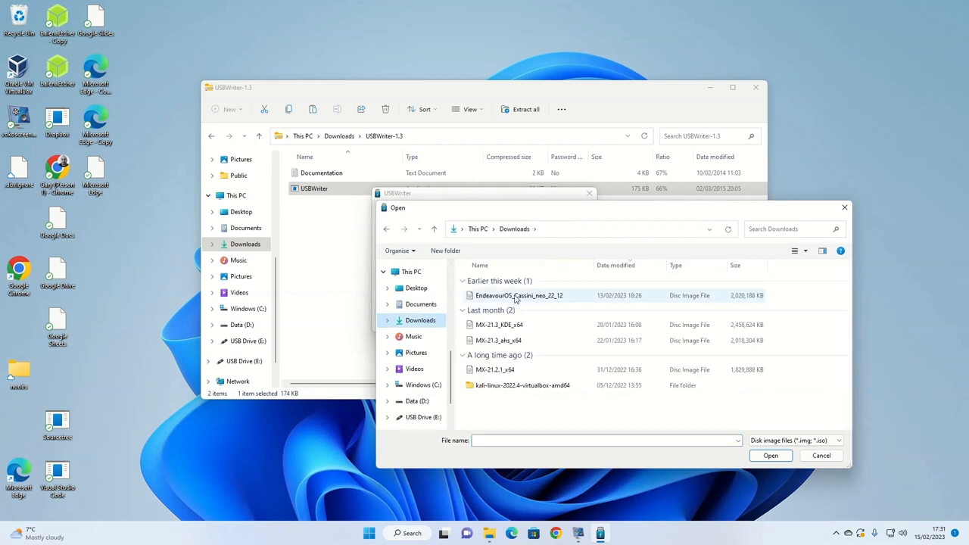
click(519, 295)
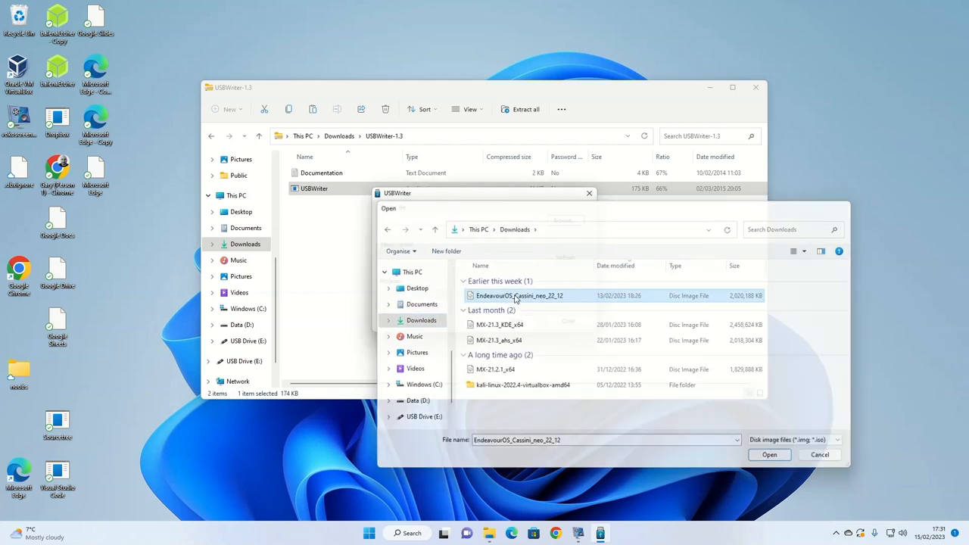
click(768, 454)
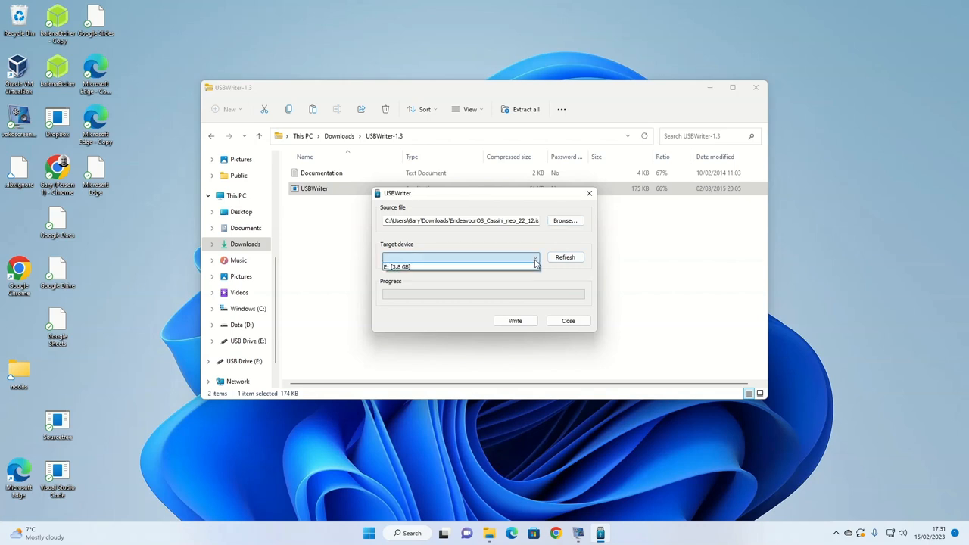
click(460, 258)
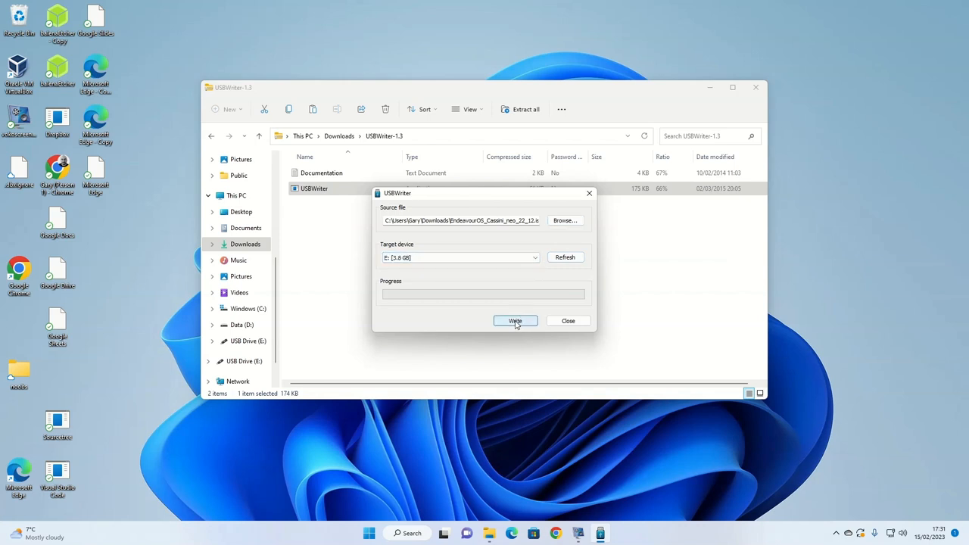
- Write the image to E:, accepting data loss, then dismiss the success message and close USBWriter
click(515, 321)
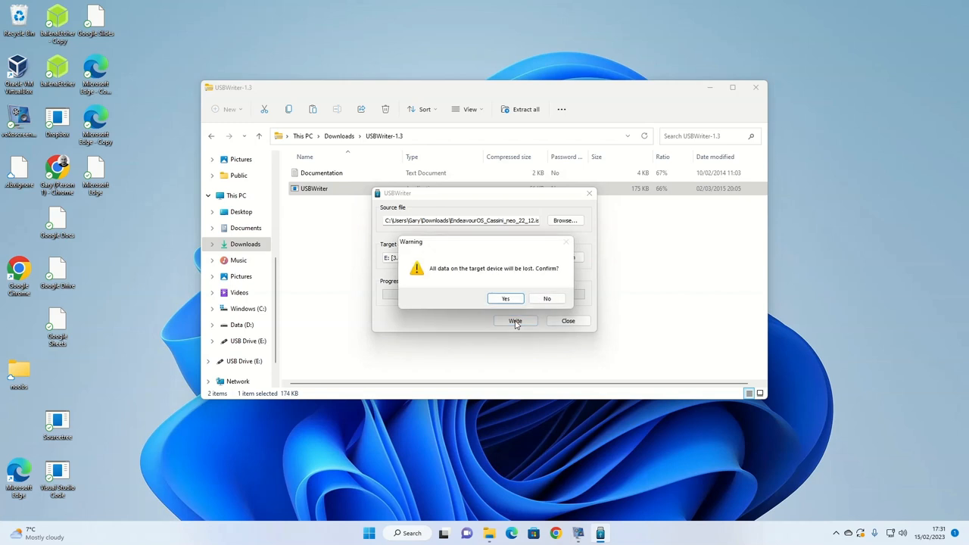
click(504, 298)
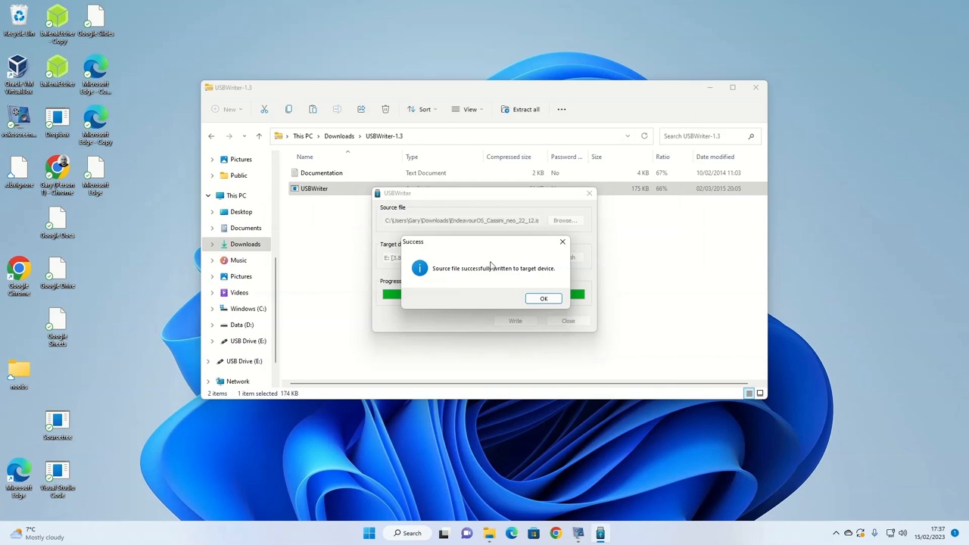
click(543, 297)
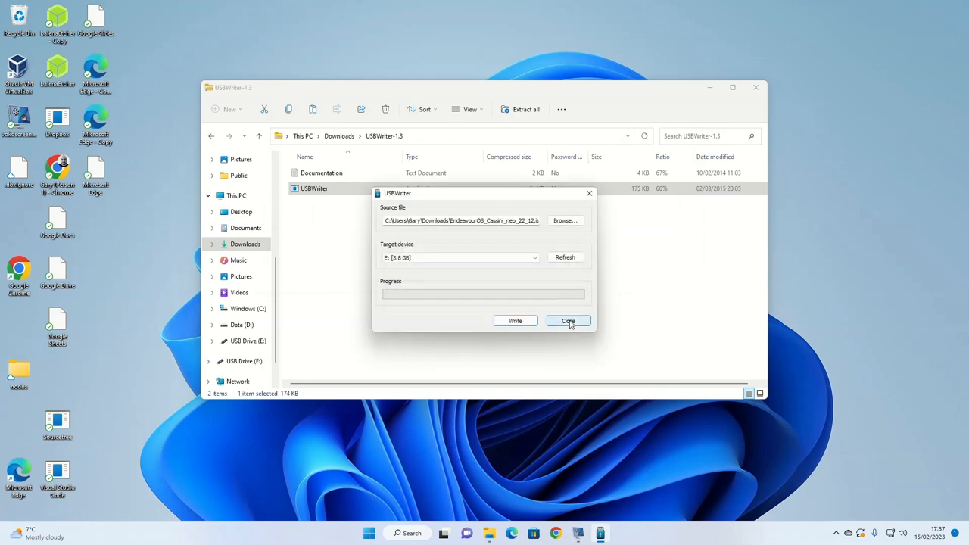
click(567, 321)
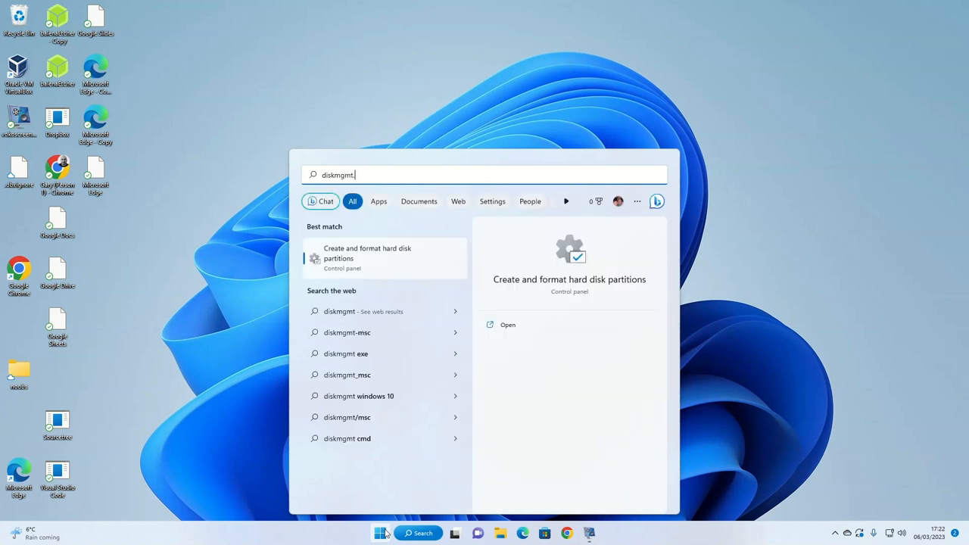
- Launch Disk Management from the Start menu diskmgmt search
key(Backspace)
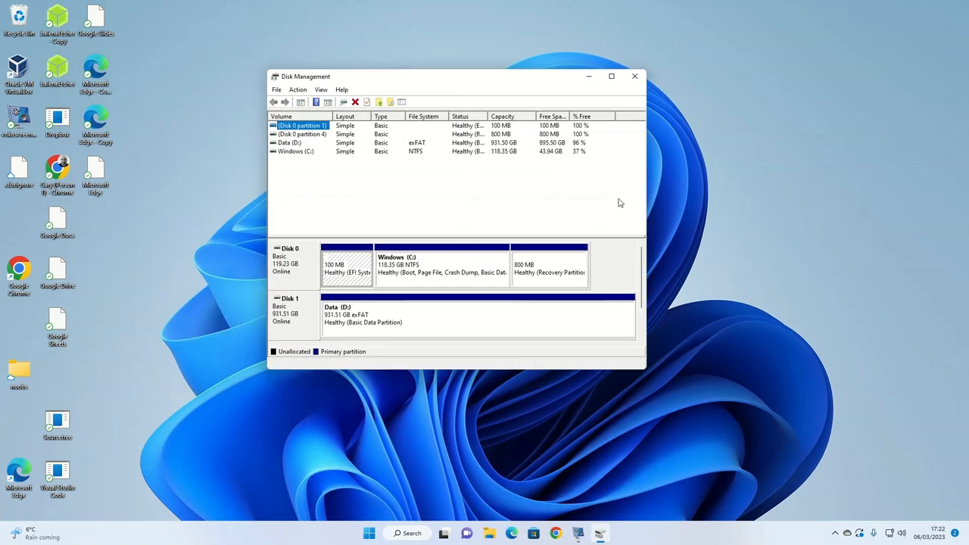
mouse_move(284, 266)
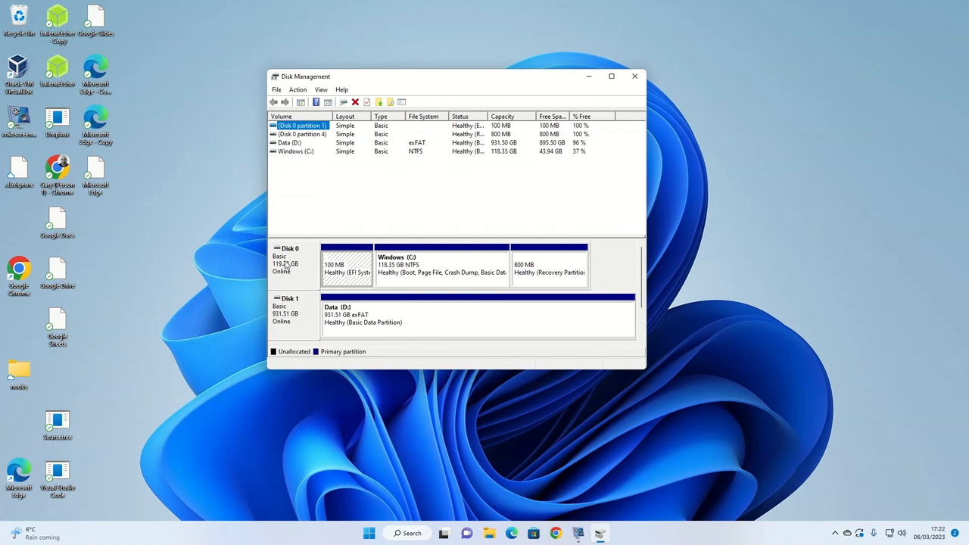
- Shrink Windows (C:) by 30000 MB and select the resulting 29.30 GB unallocated space
click(441, 265)
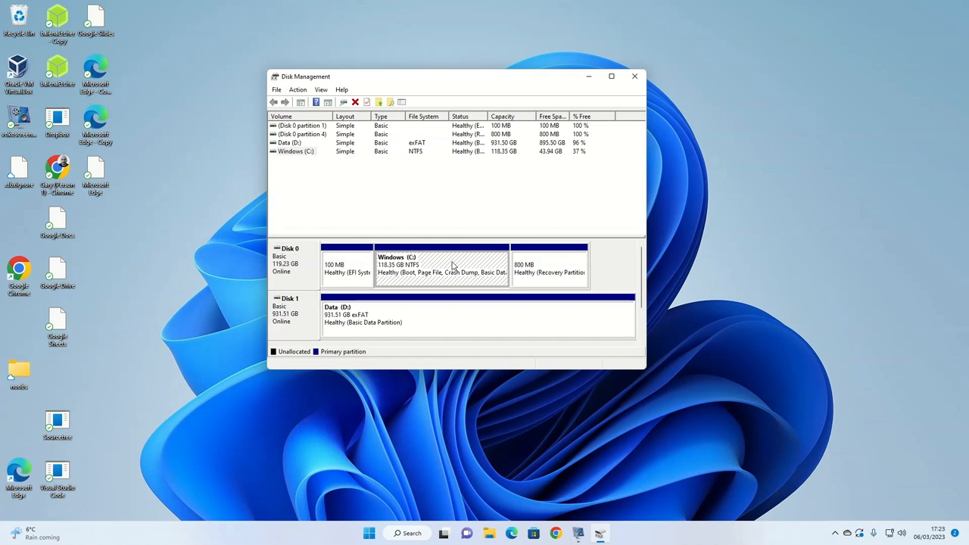
mouse_move(494, 215)
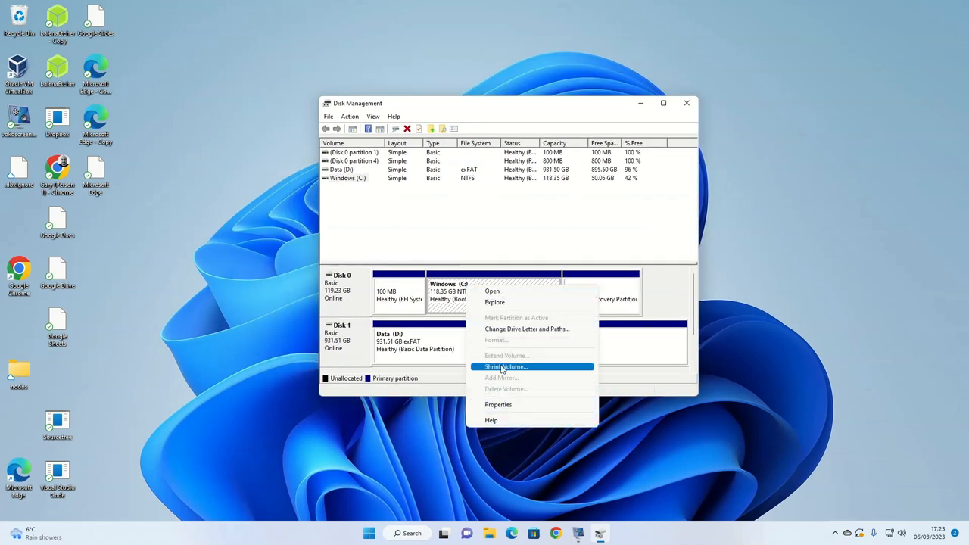
click(506, 366)
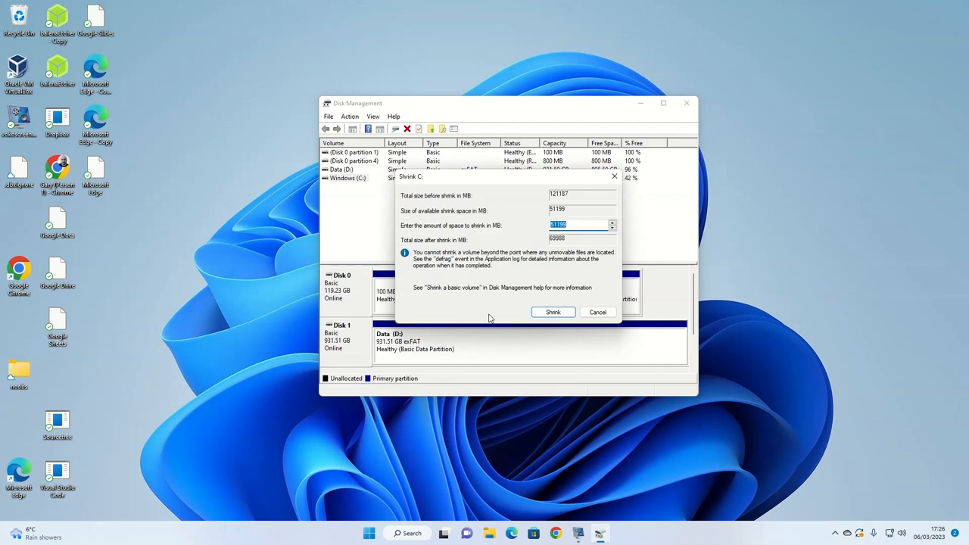
text(30000)
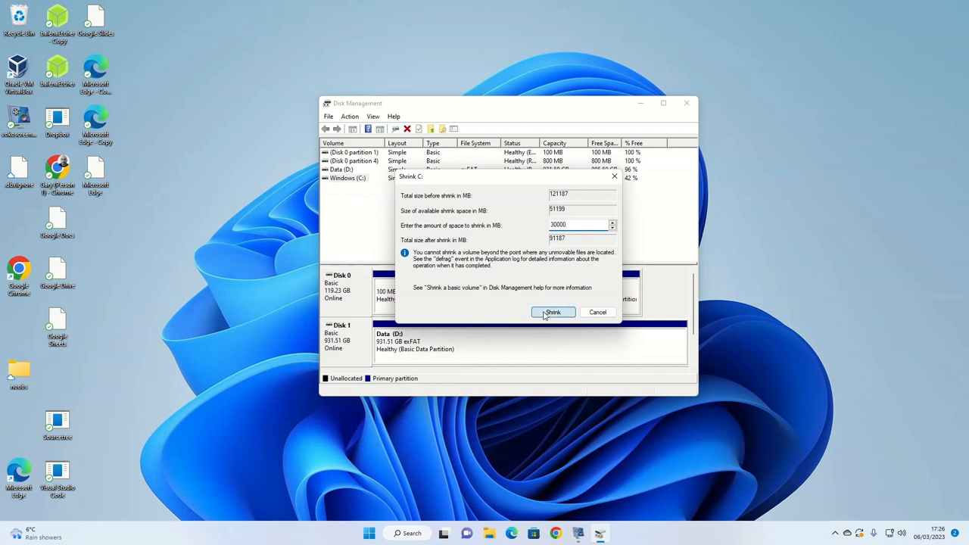
click(552, 312)
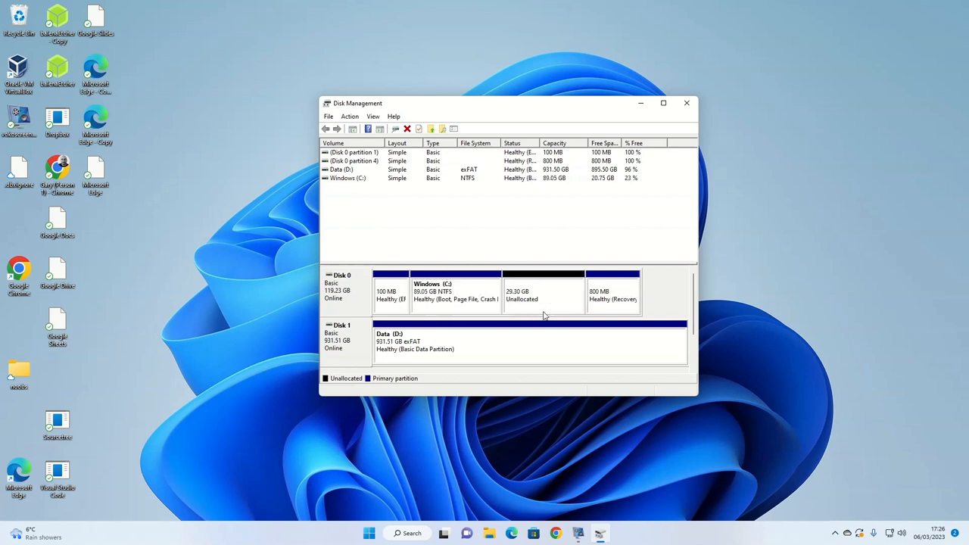
click(543, 294)
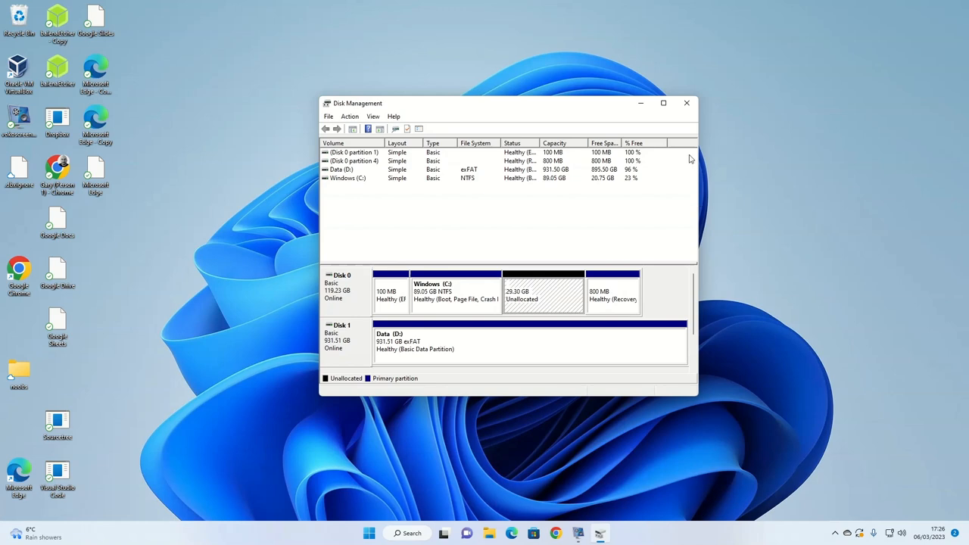
click(686, 102)
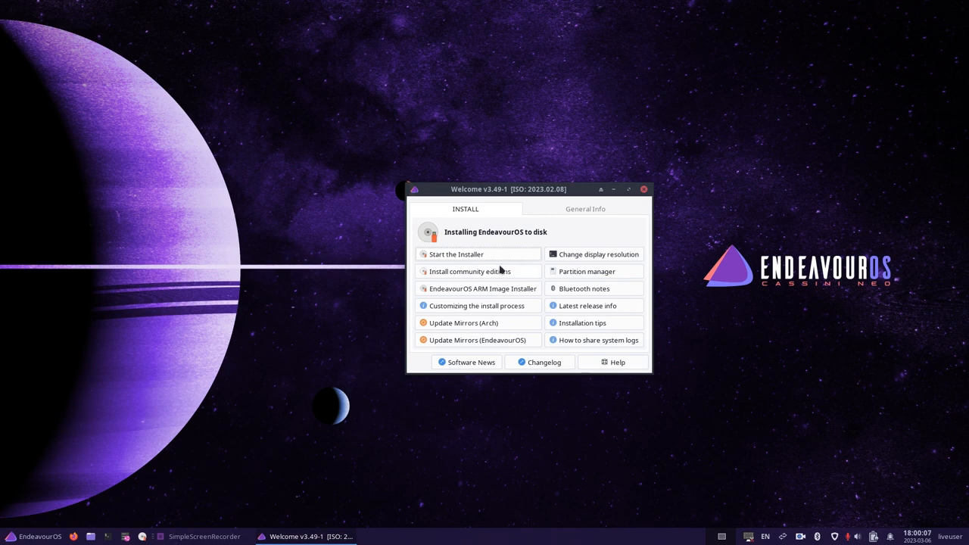
- Launch the EndeavourOS installer using the Offline installation method
click(456, 253)
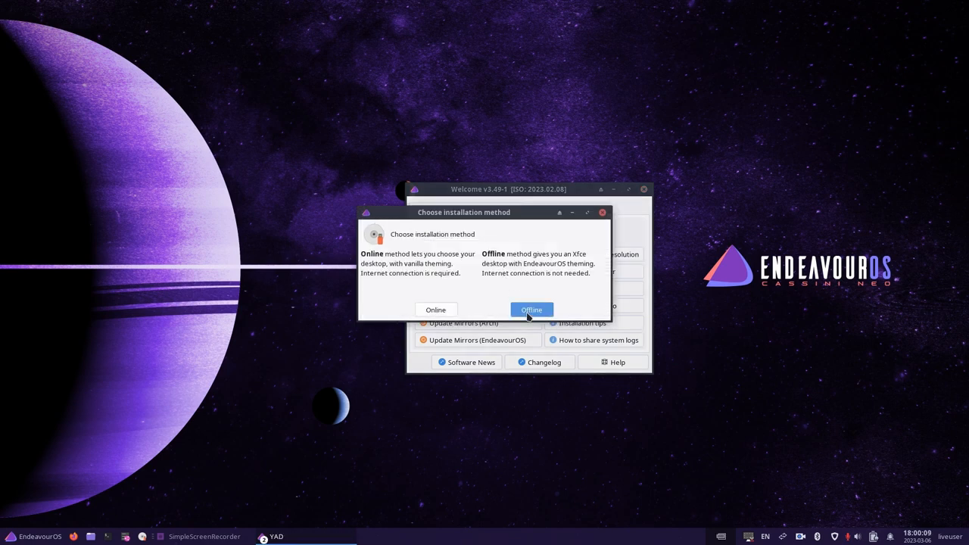
click(531, 309)
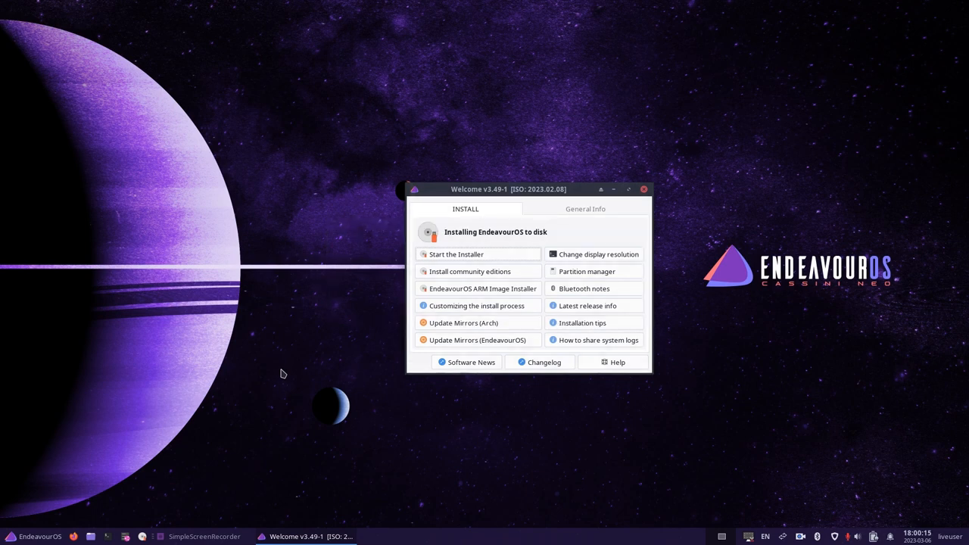
click(455, 254)
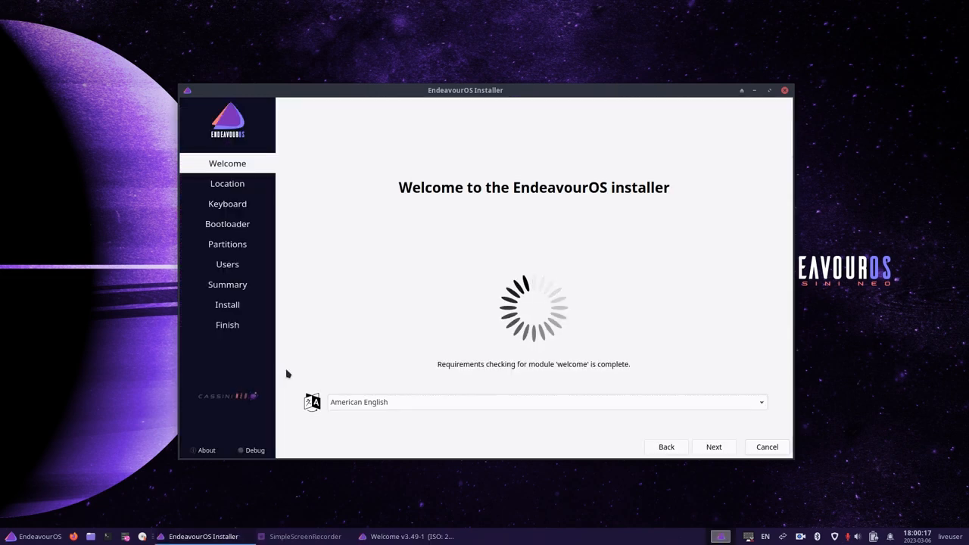
- Set the installer language to British English, accept Europe/London, and select Grub as bootloader
click(545, 402)
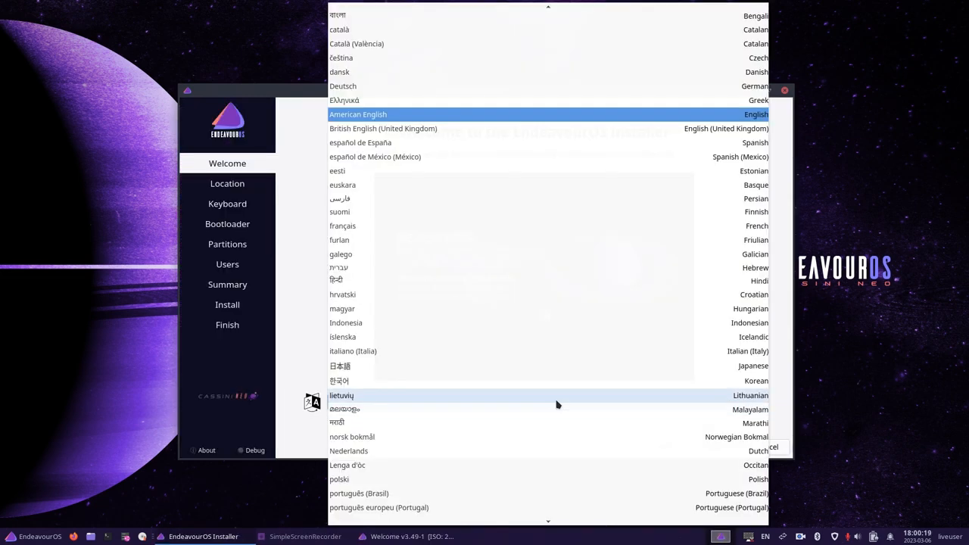
click(383, 128)
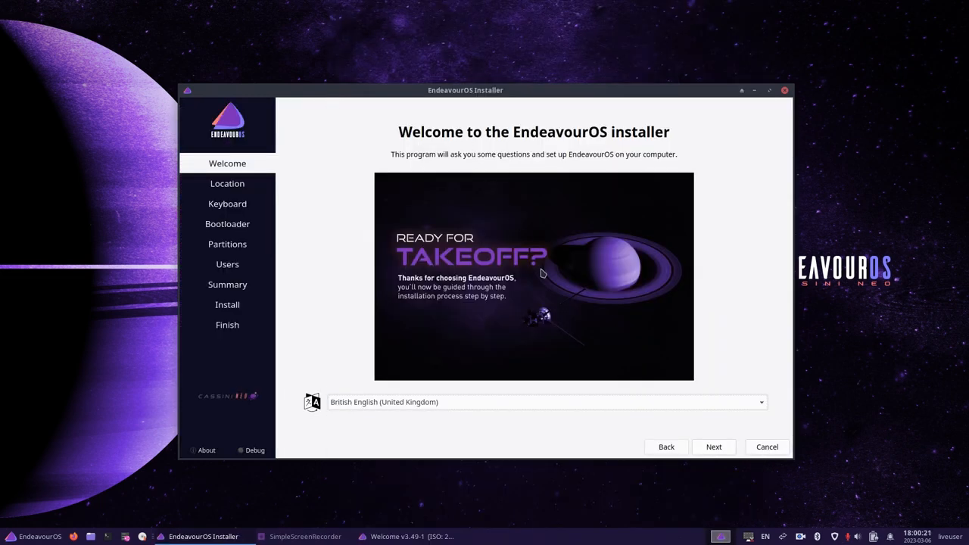
click(713, 447)
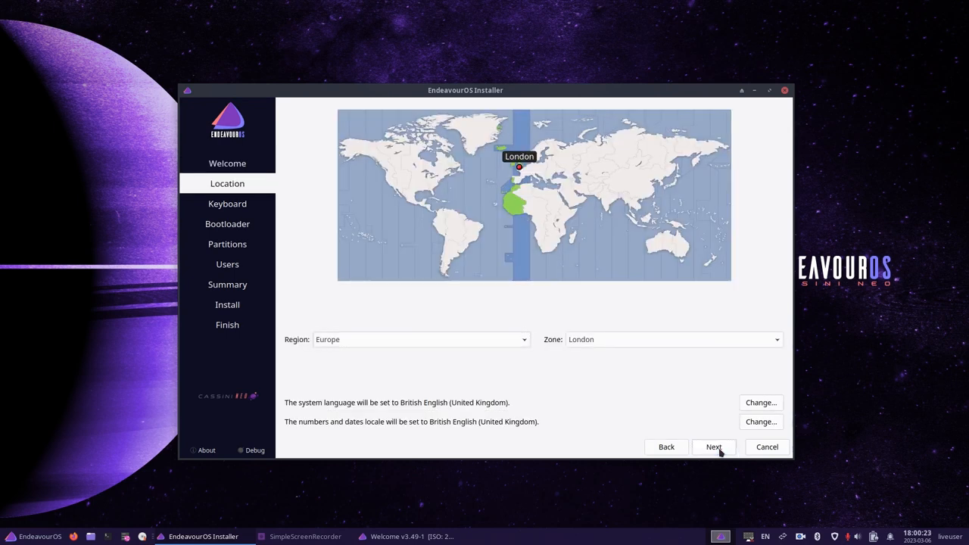
click(712, 446)
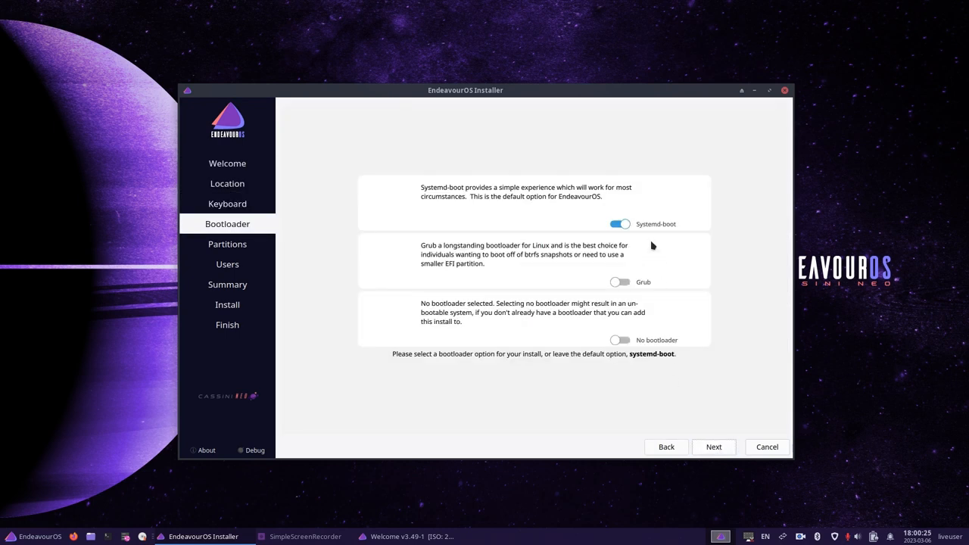
mouse_move(596, 303)
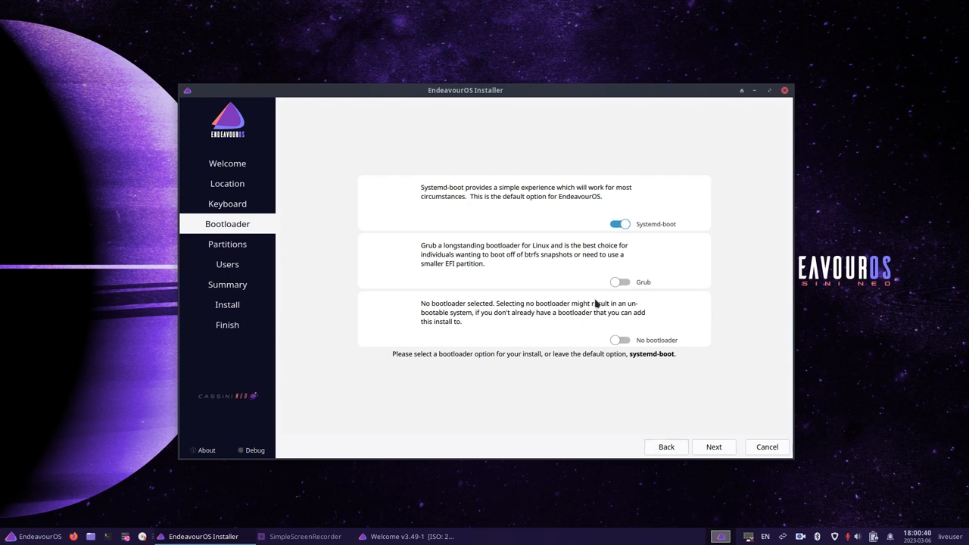
mouse_move(621, 224)
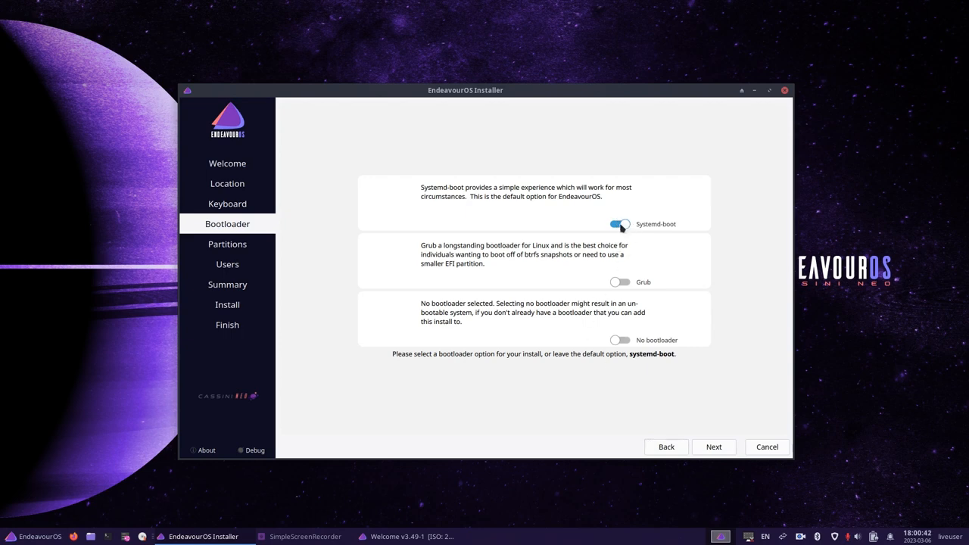
click(620, 282)
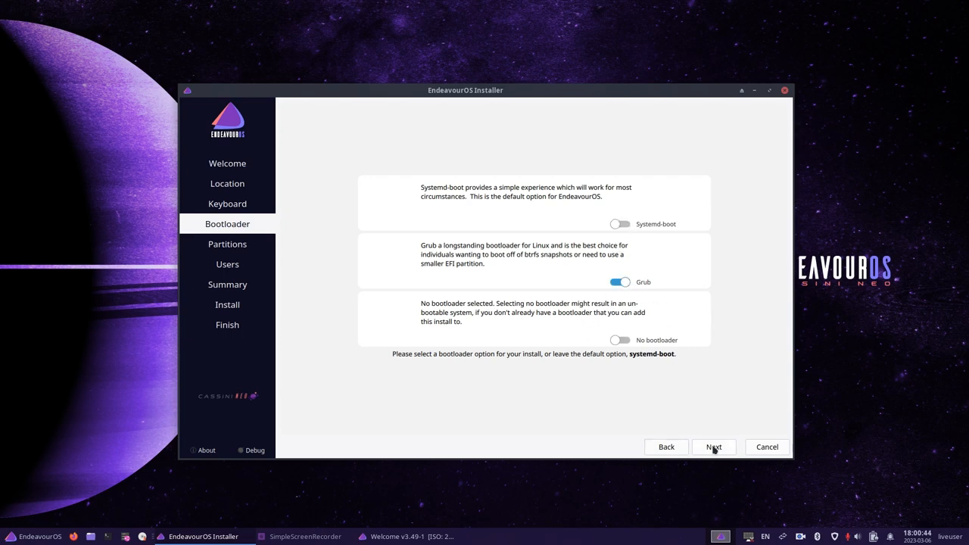
- Replace the 29.30 GB sda5 partition with EndeavourOS, keeping /dev/sda1 as EFI partition
click(713, 447)
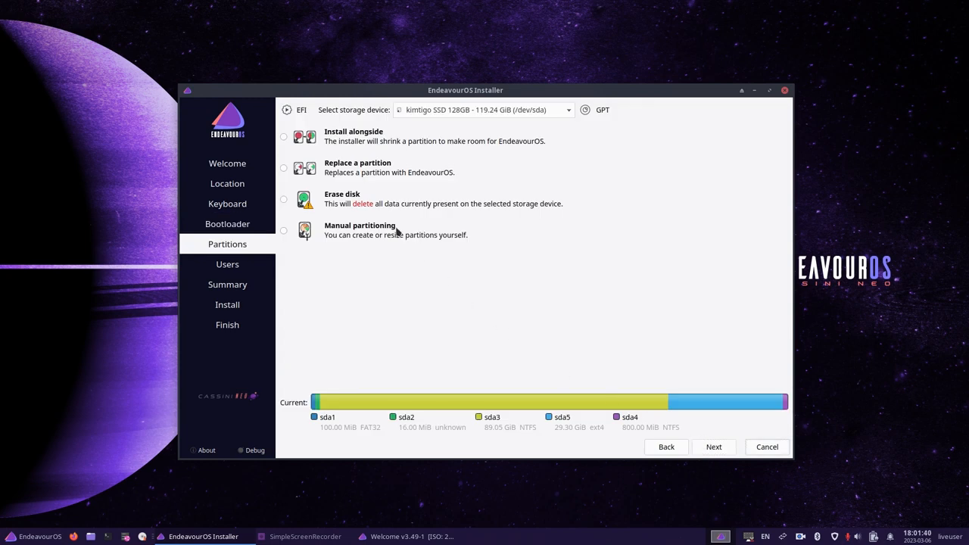
click(283, 168)
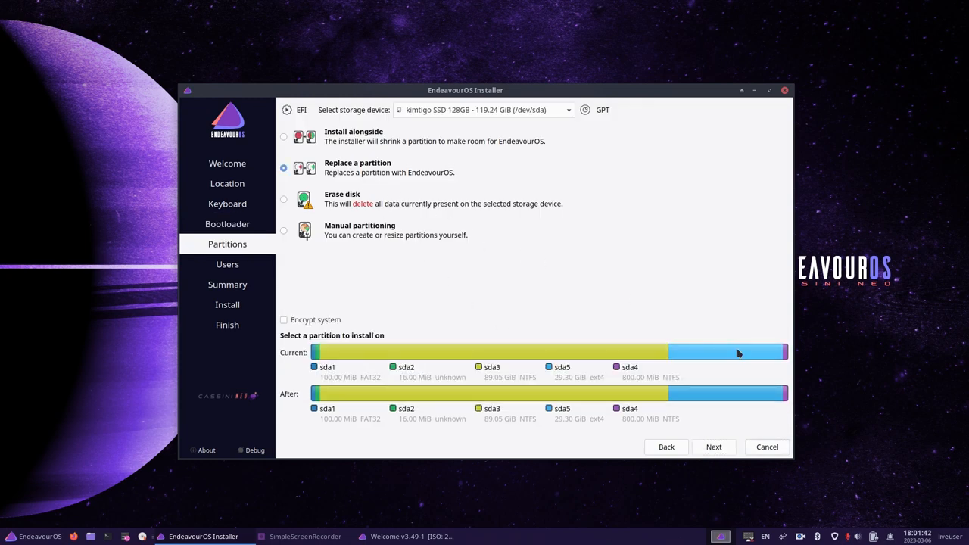
click(726, 351)
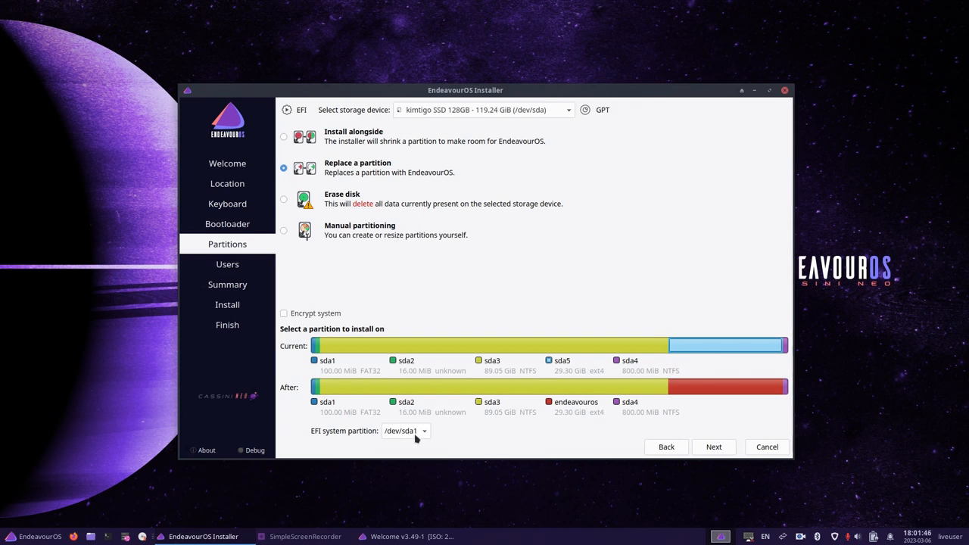
click(405, 430)
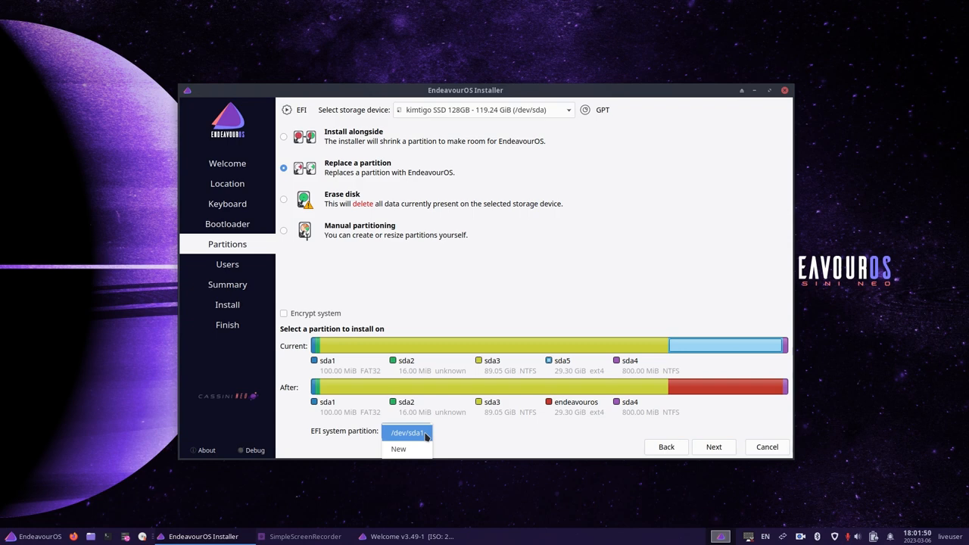
click(713, 446)
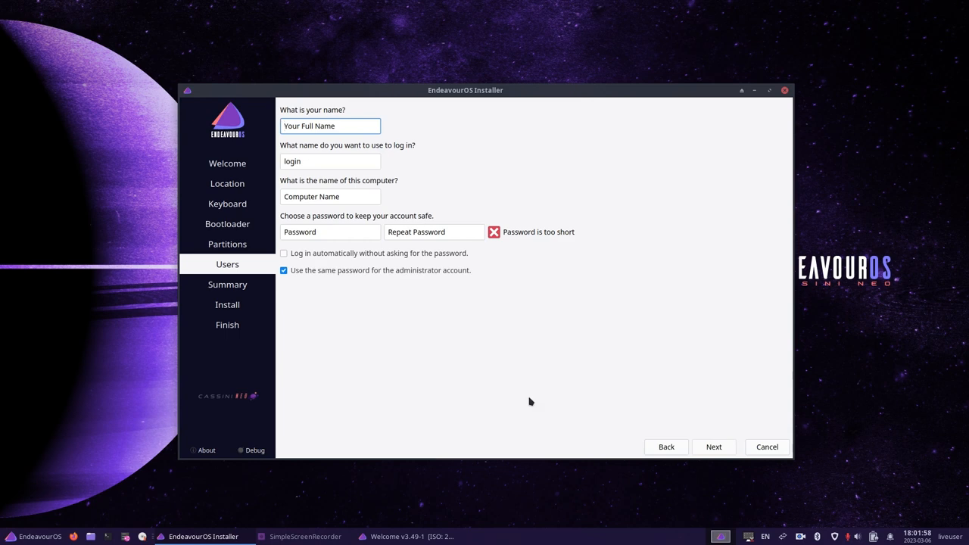
- Create user gary on gary-pc with matching passwords, then confirm installing over /dev/sda5
text(Gary)
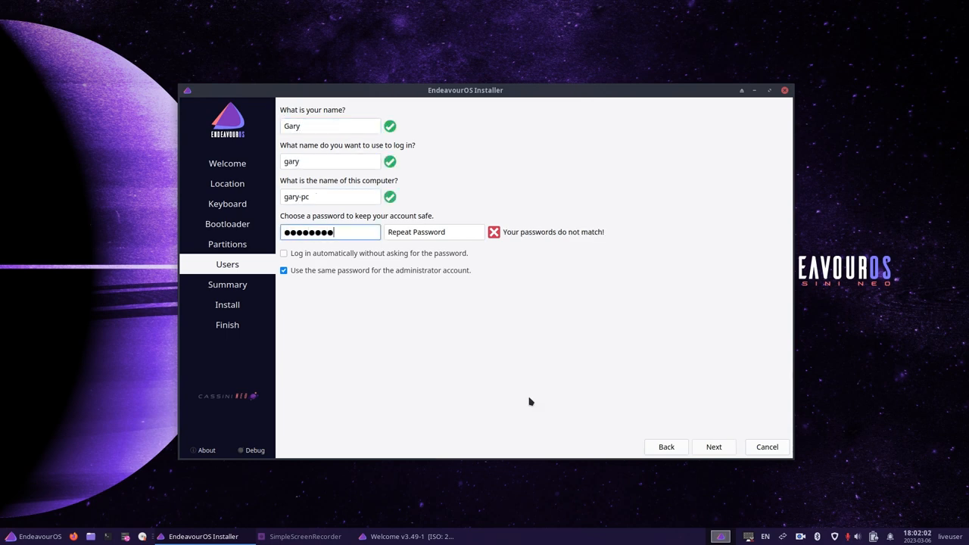
text(password)
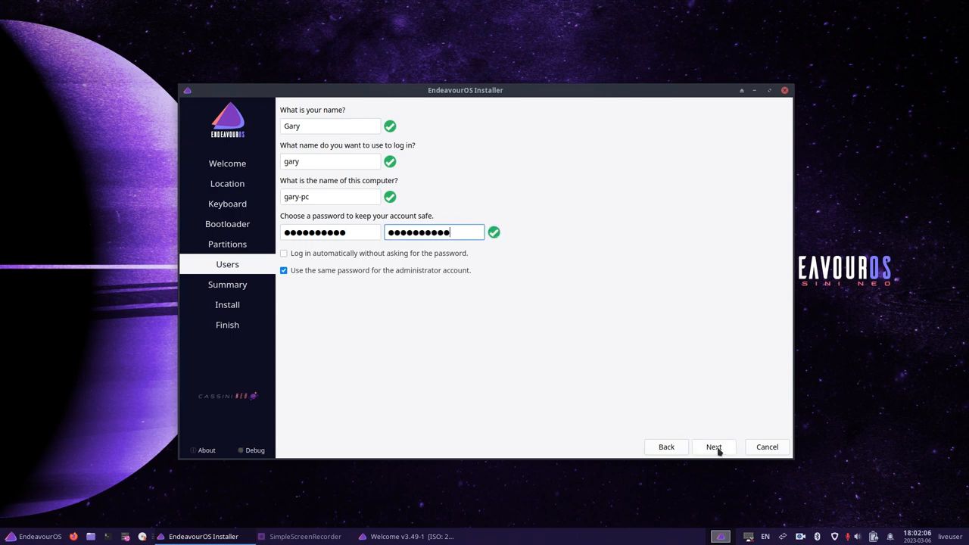
click(712, 446)
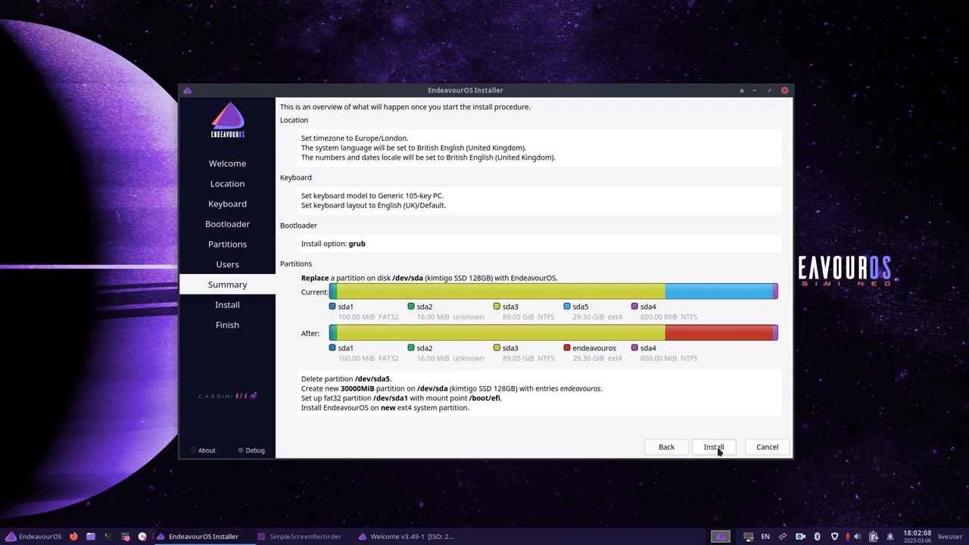
click(713, 446)
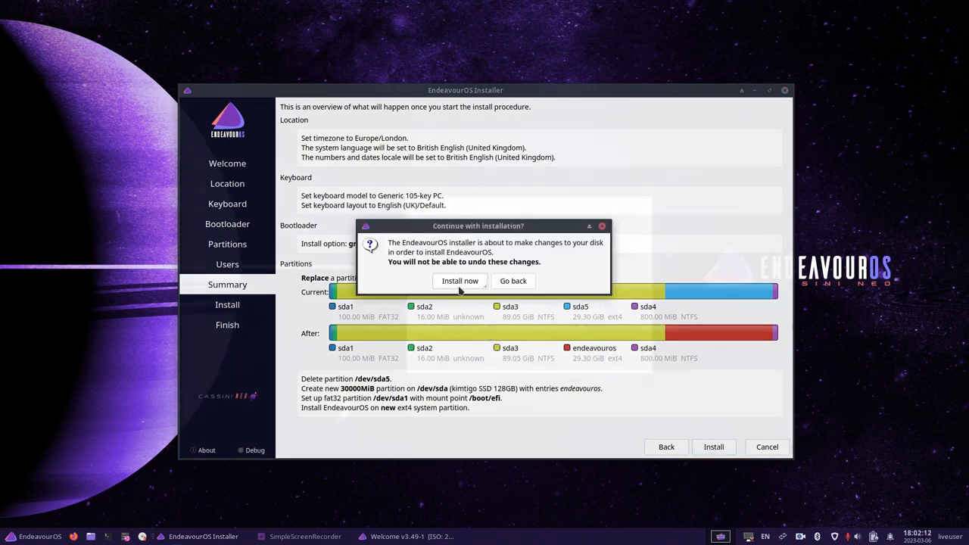
click(459, 281)
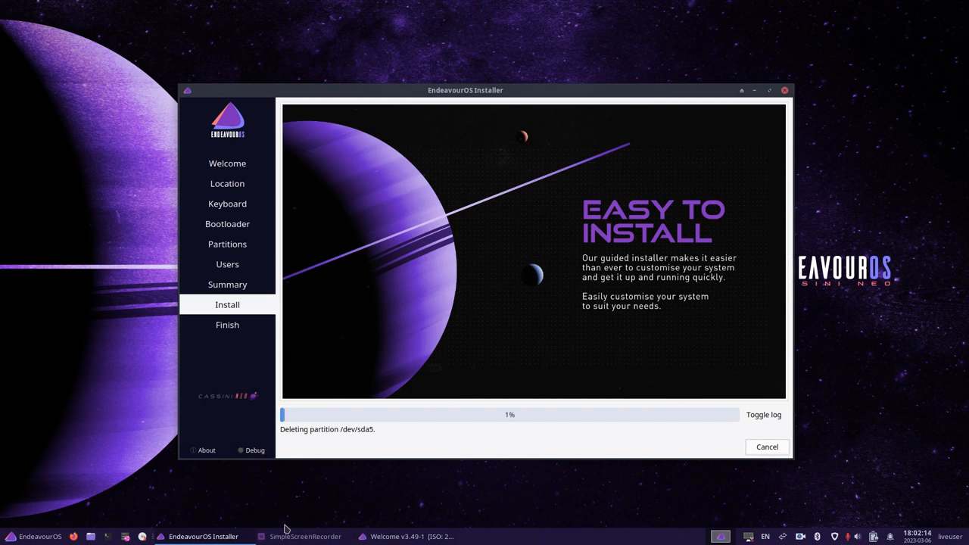
click(305, 536)
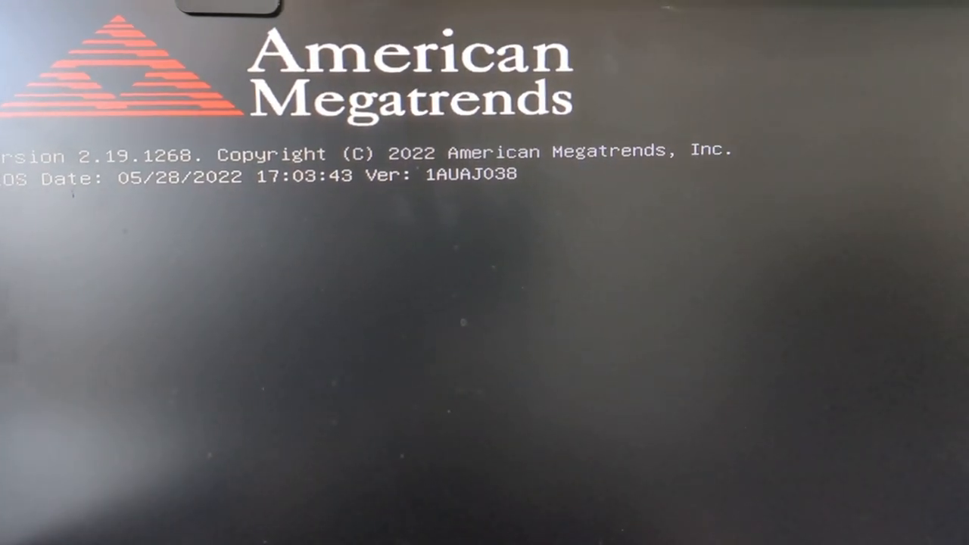
- Enter the Aptio firmware setup with Delete during startup to reach Boot Configuration
key(Delete)
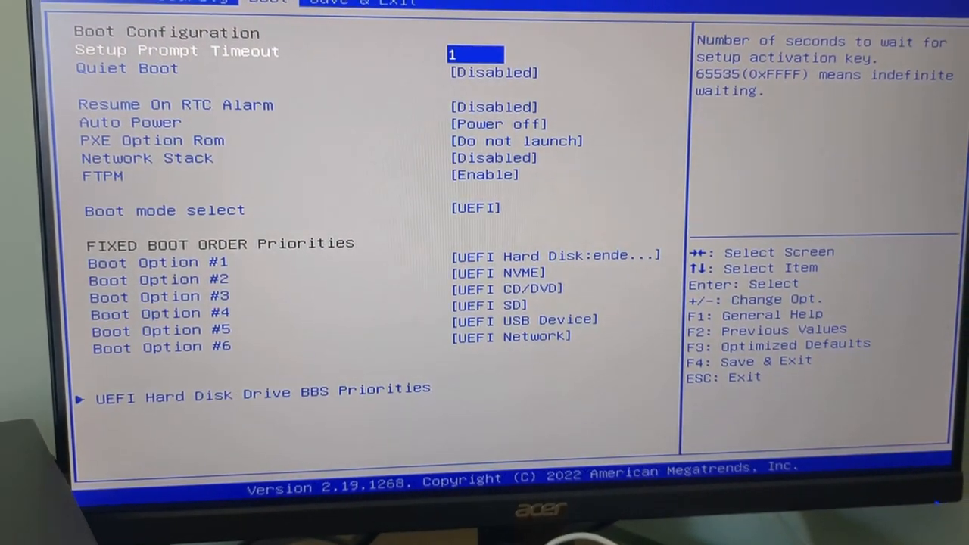
- Save changes and exit the firmware setup, then highlight Windows Boot Manager in GRUB
key(Down)
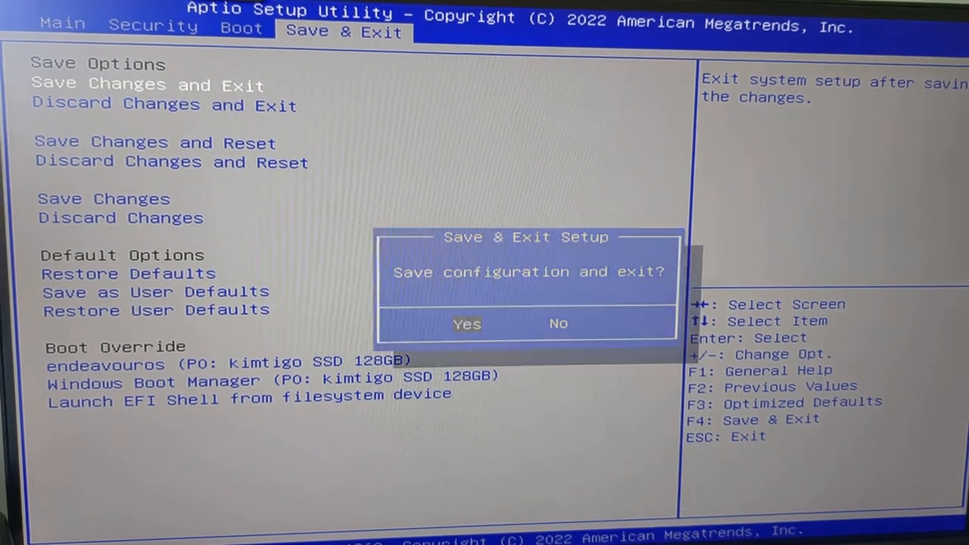
click(466, 324)
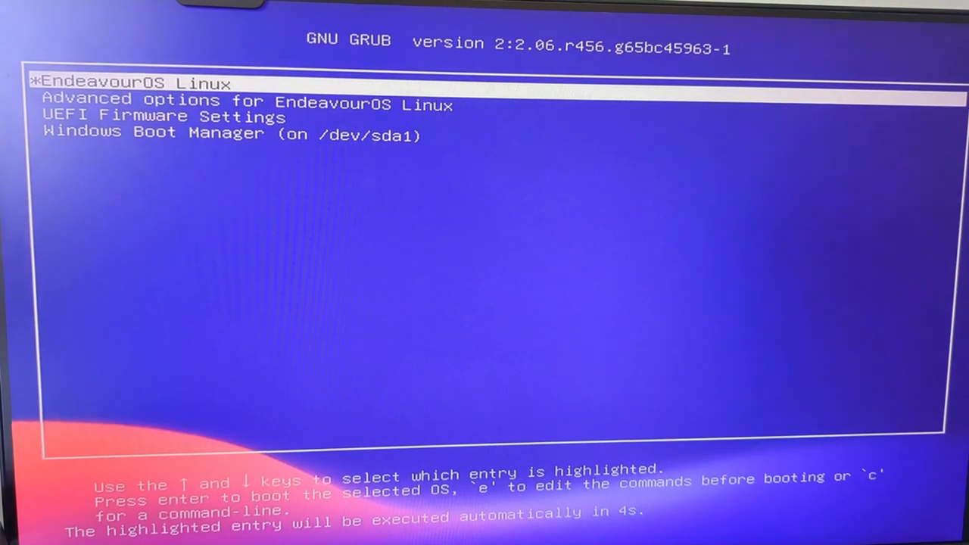
key(Down)
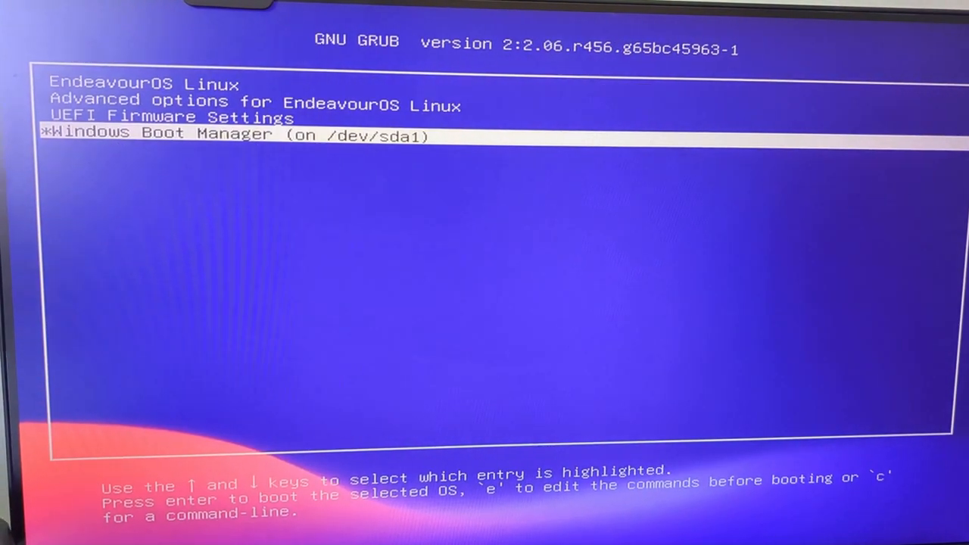